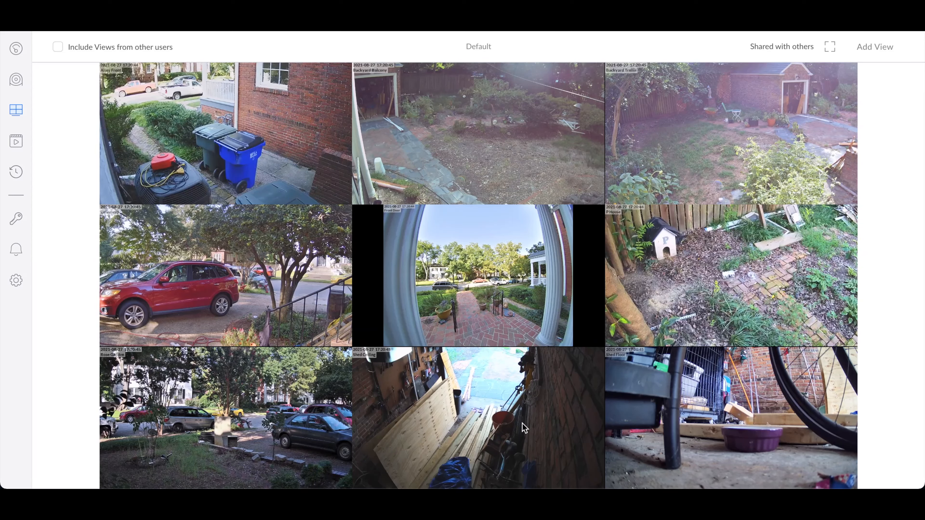
Go to Detections and play the 17:16 Rose Garden motion clip in its viewer
left_click(16, 141)
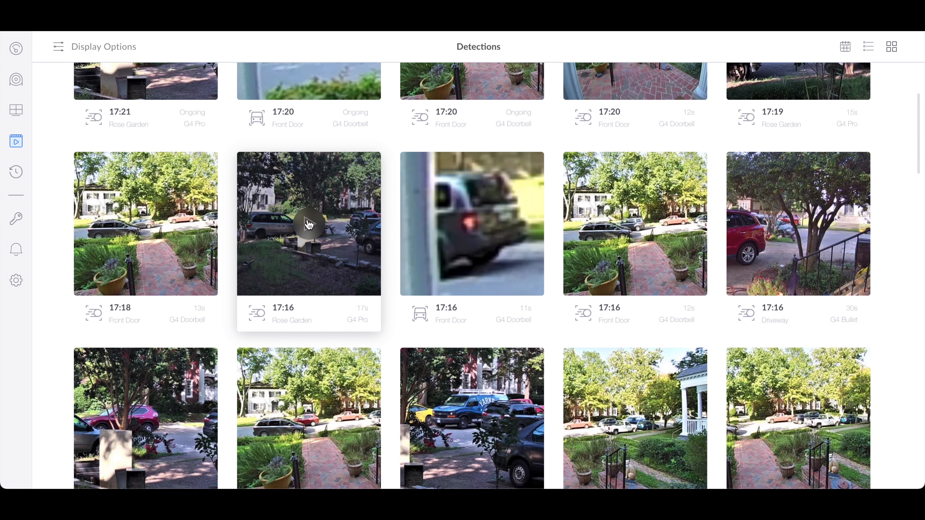
left_click(308, 224)
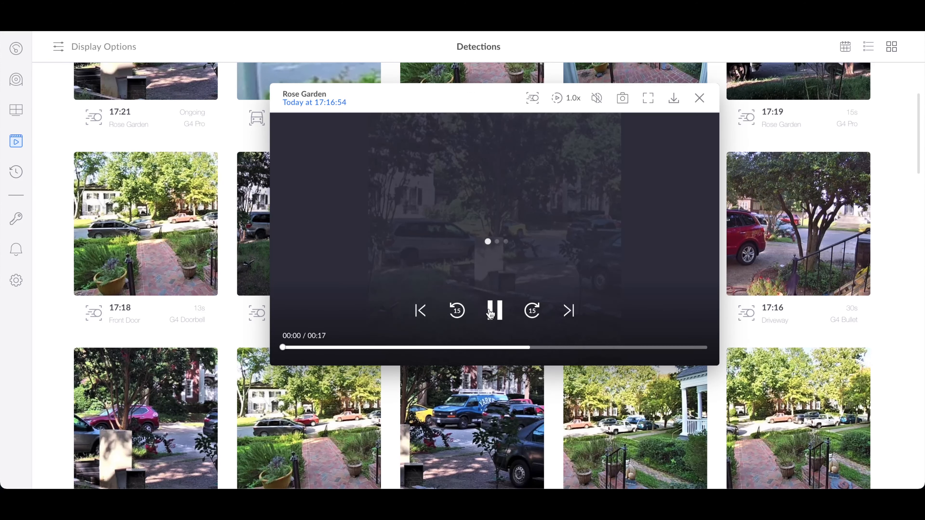